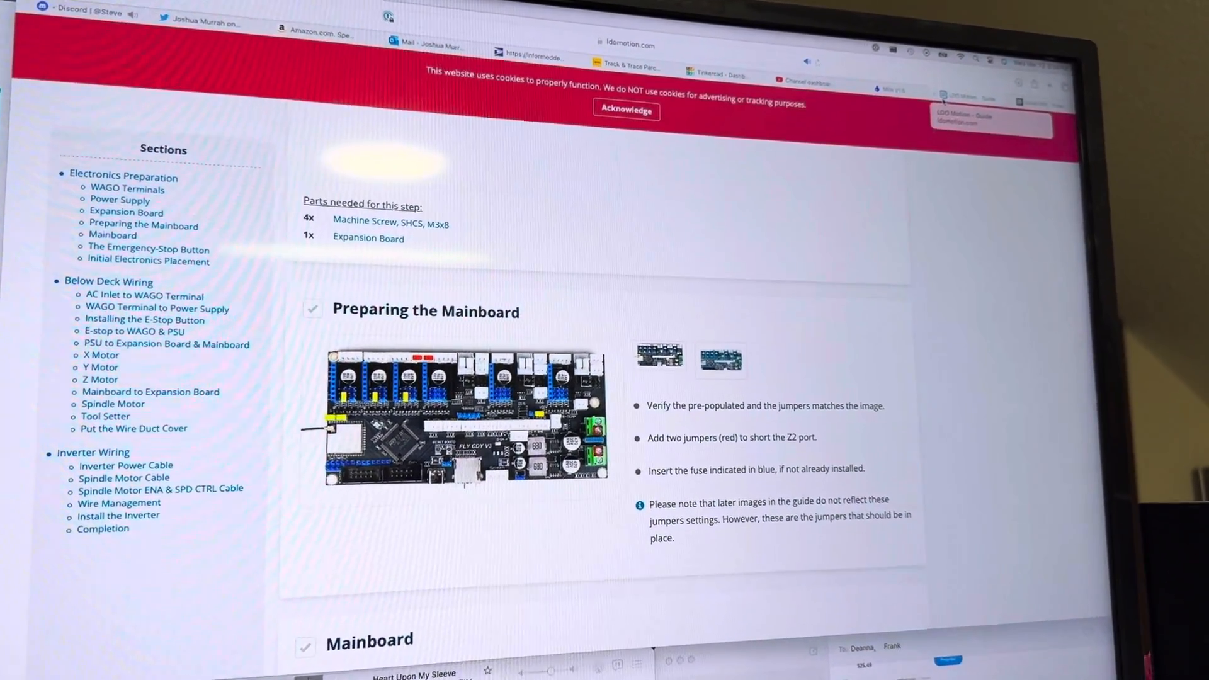
pyautogui.scroll(-3)
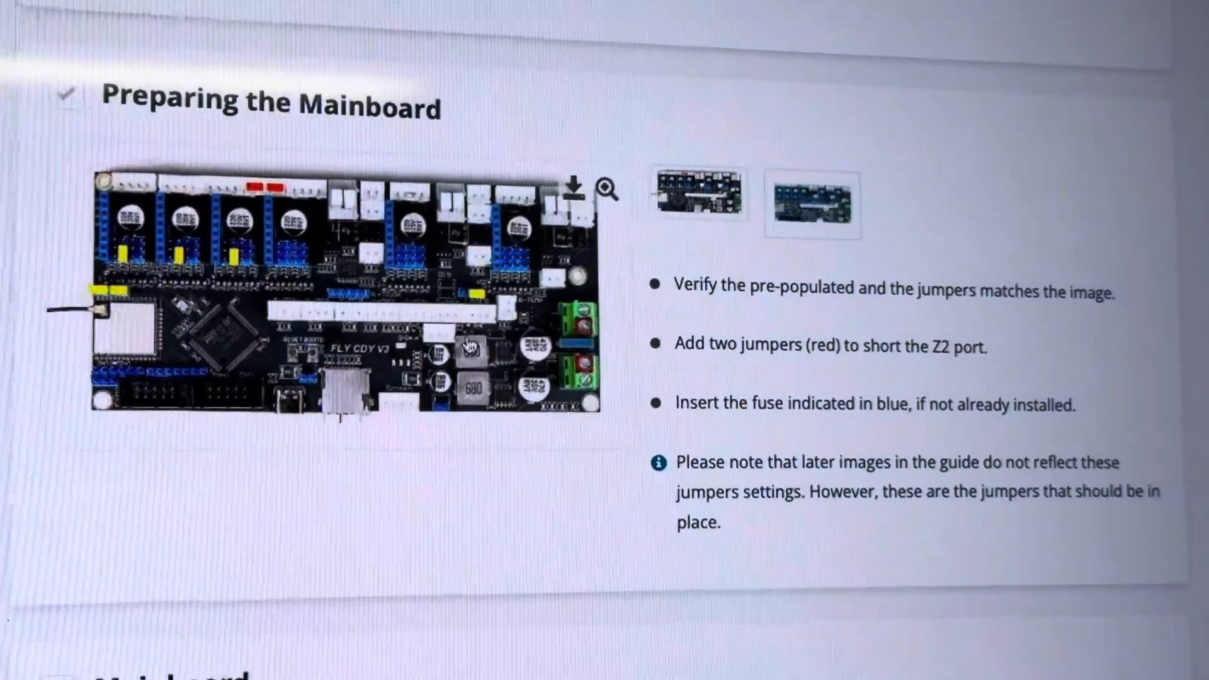
pyautogui.scroll(-3)
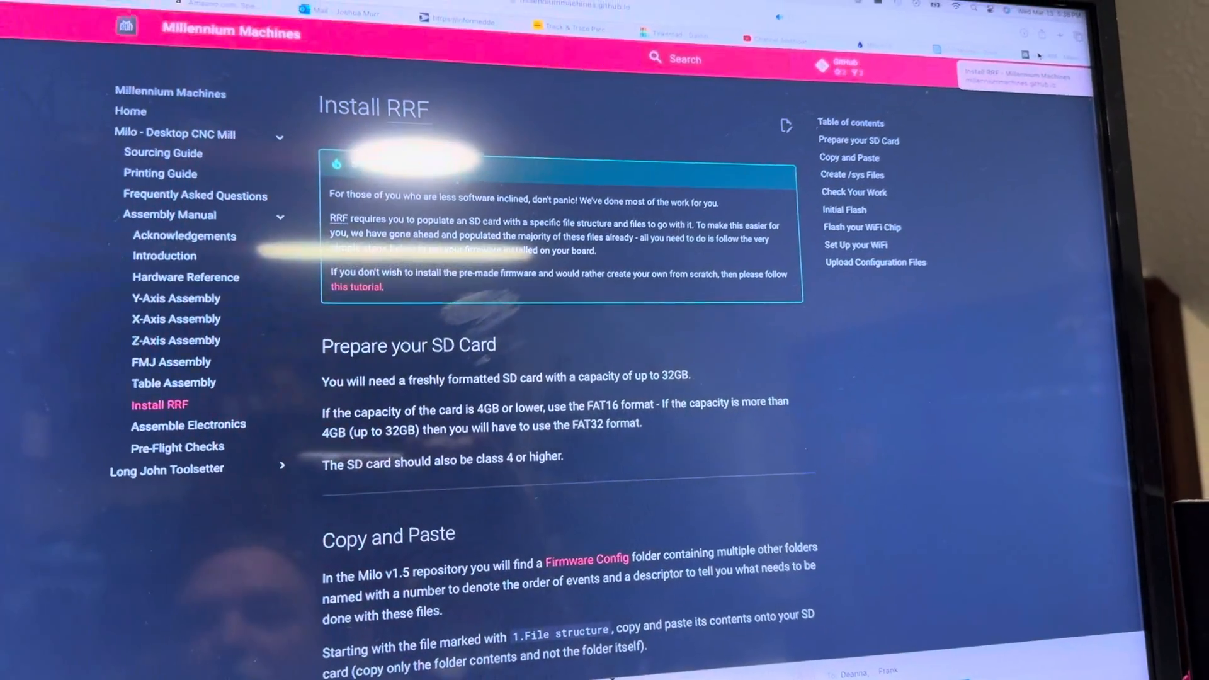
pyautogui.scroll(-3)
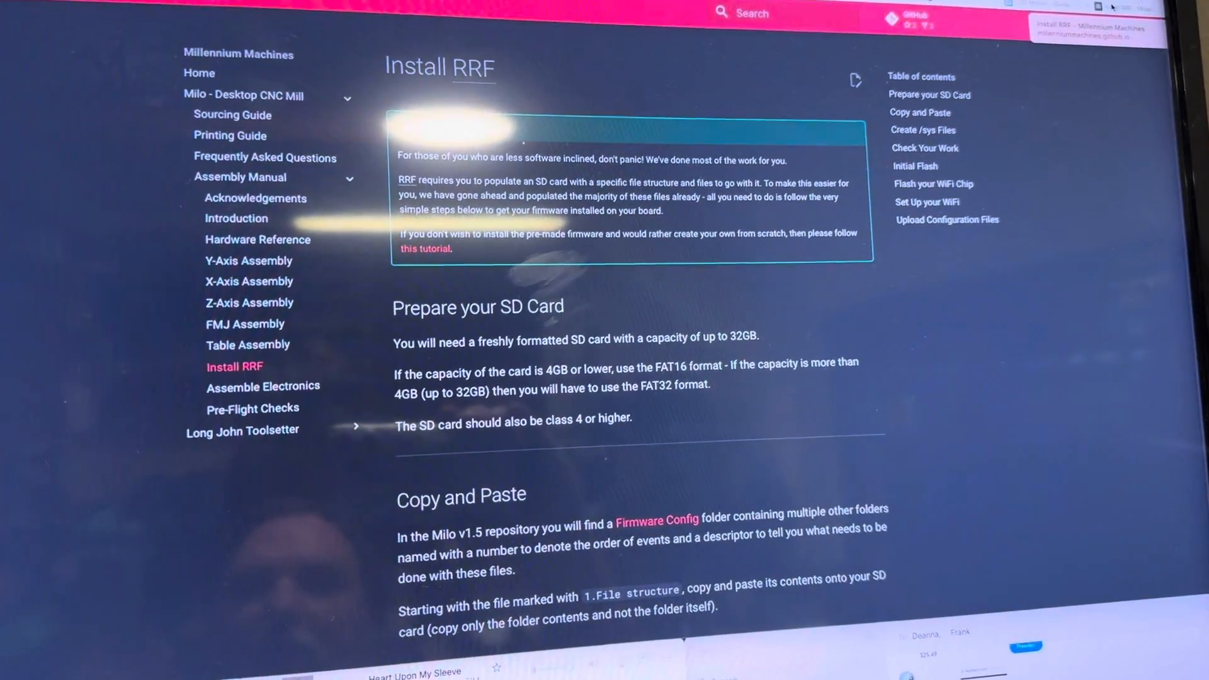
pyautogui.scroll(-3)
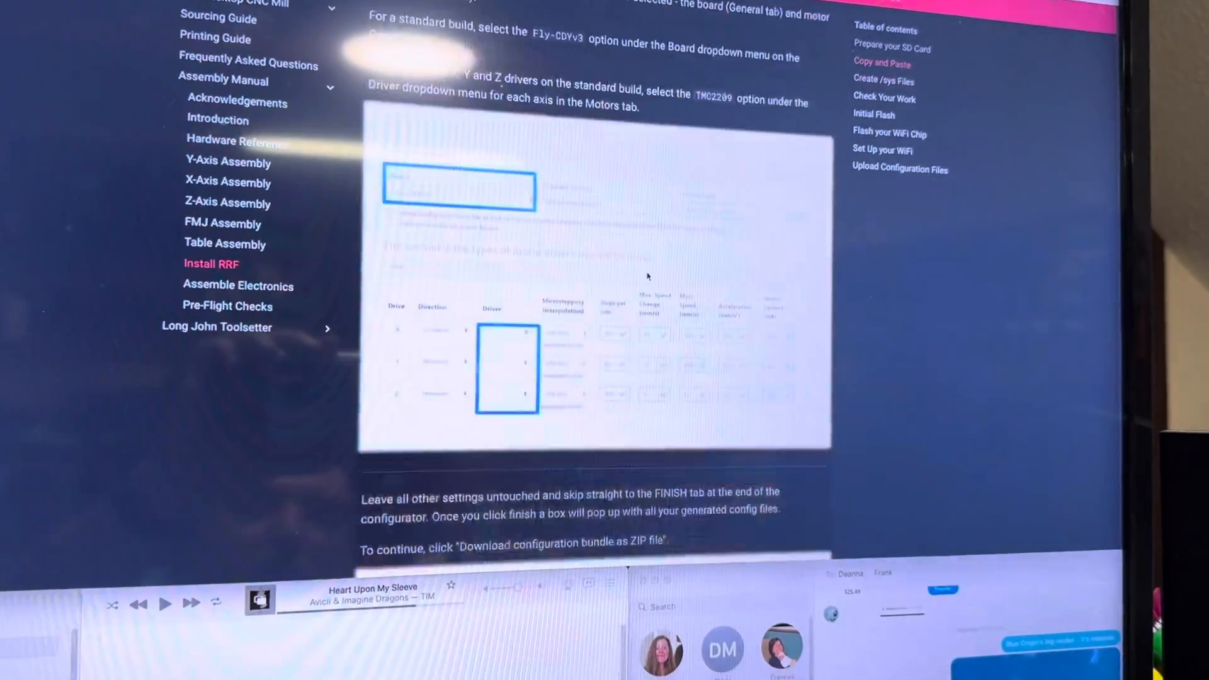
pyautogui.scroll(-3)
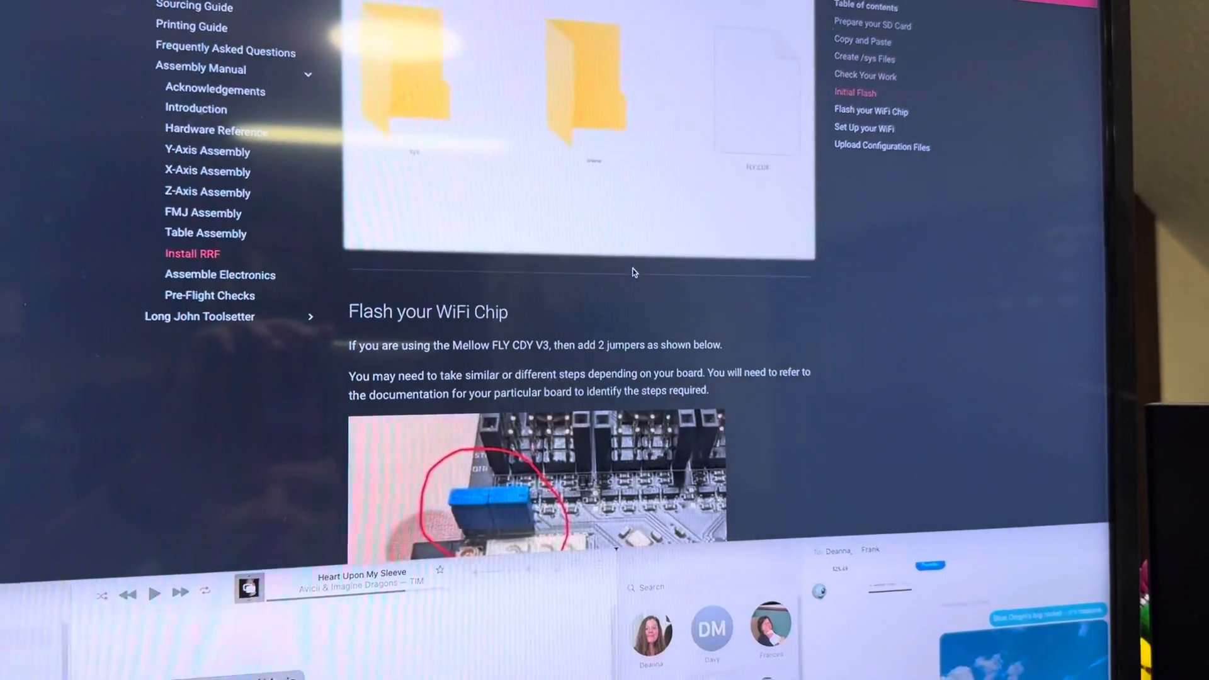
pyautogui.scroll(3)
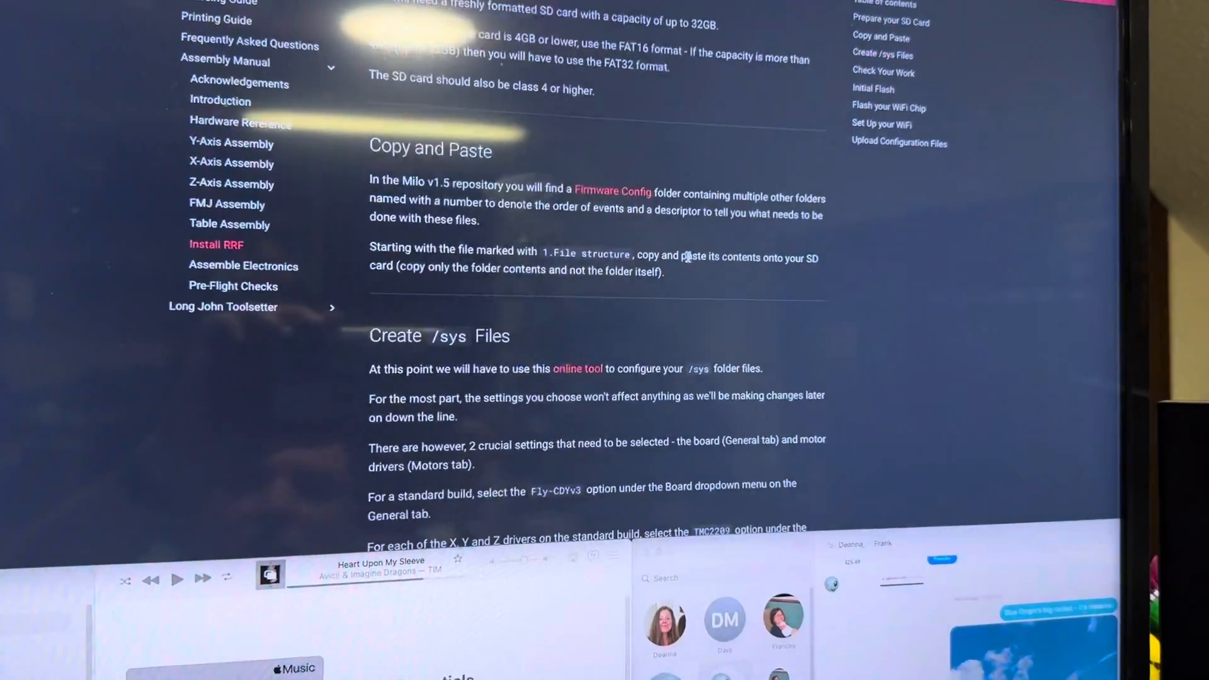
pyautogui.scroll(-3)
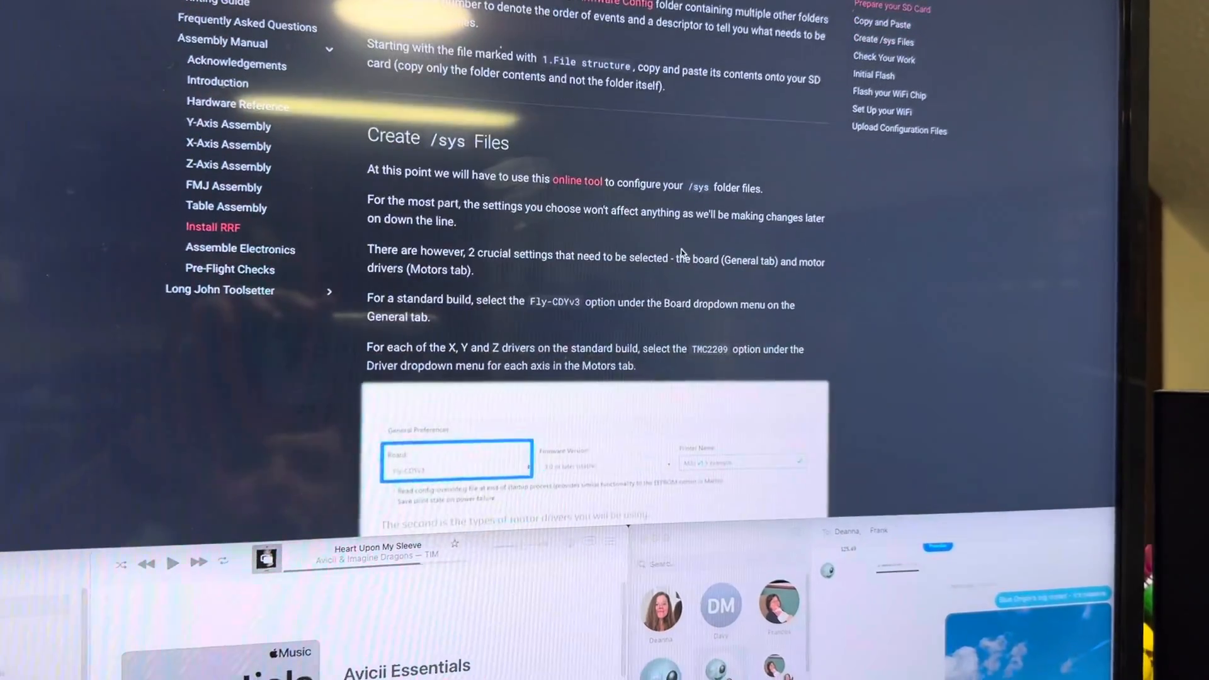
pyautogui.scroll(-3)
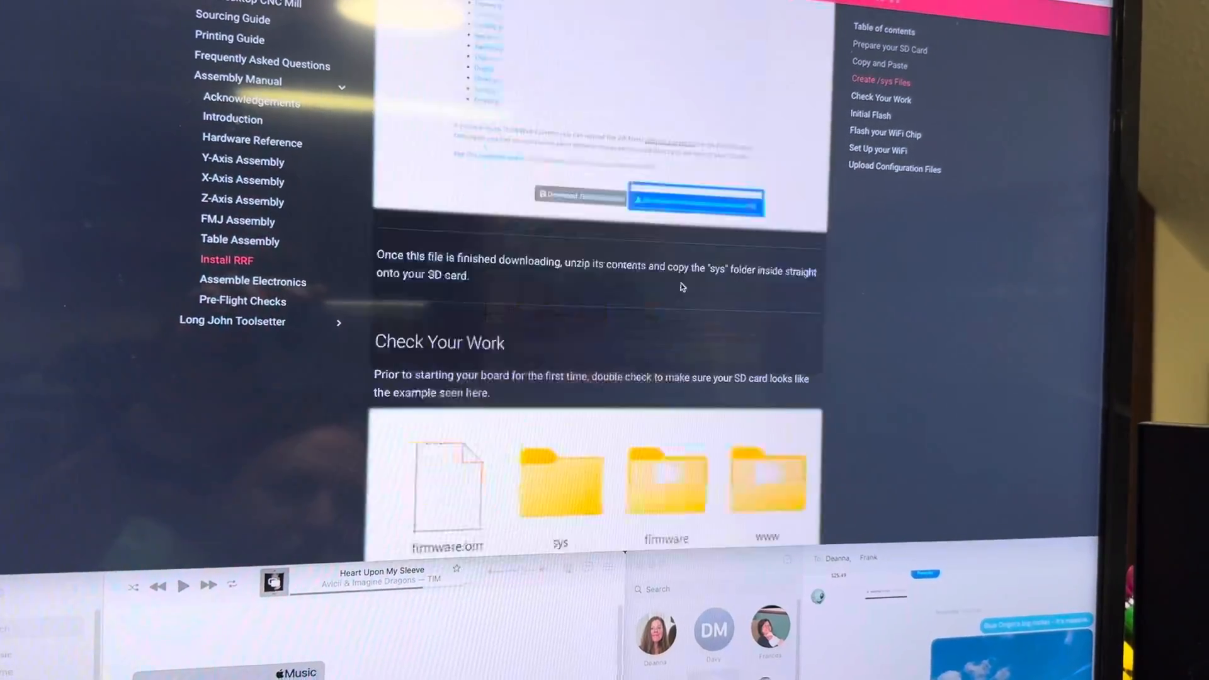
pyautogui.scroll(-3)
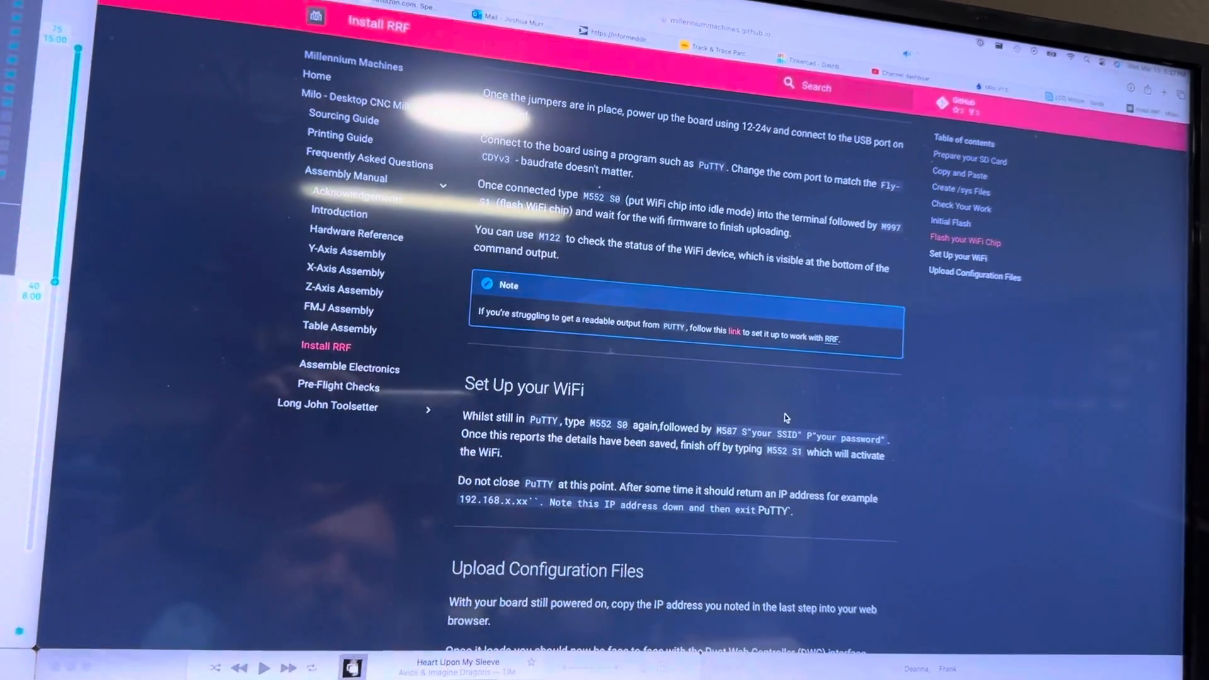
pyautogui.scroll(-3)
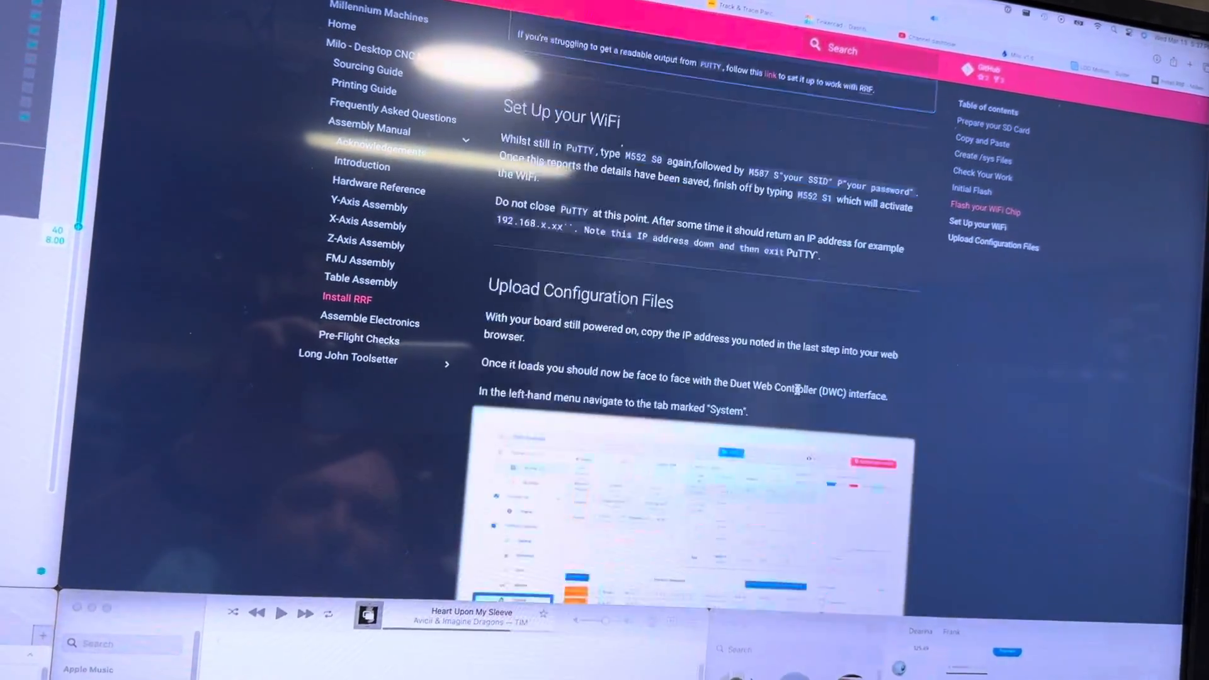
pyautogui.scroll(-3)
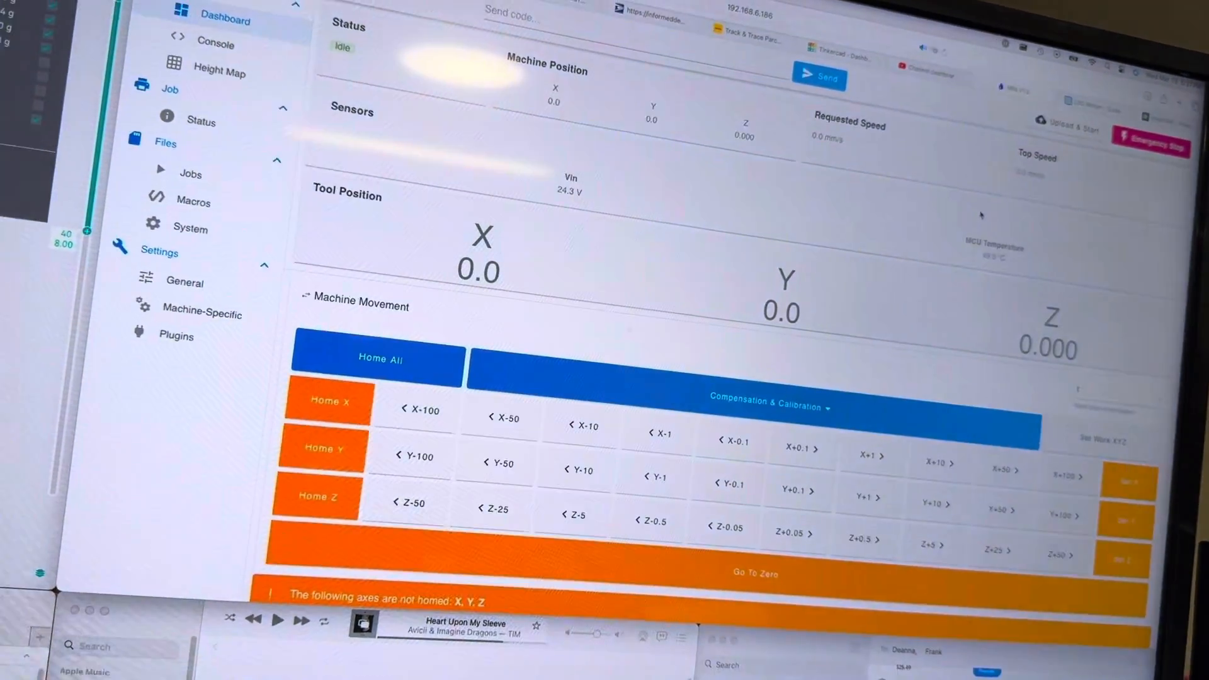
pyautogui.scroll(-3)
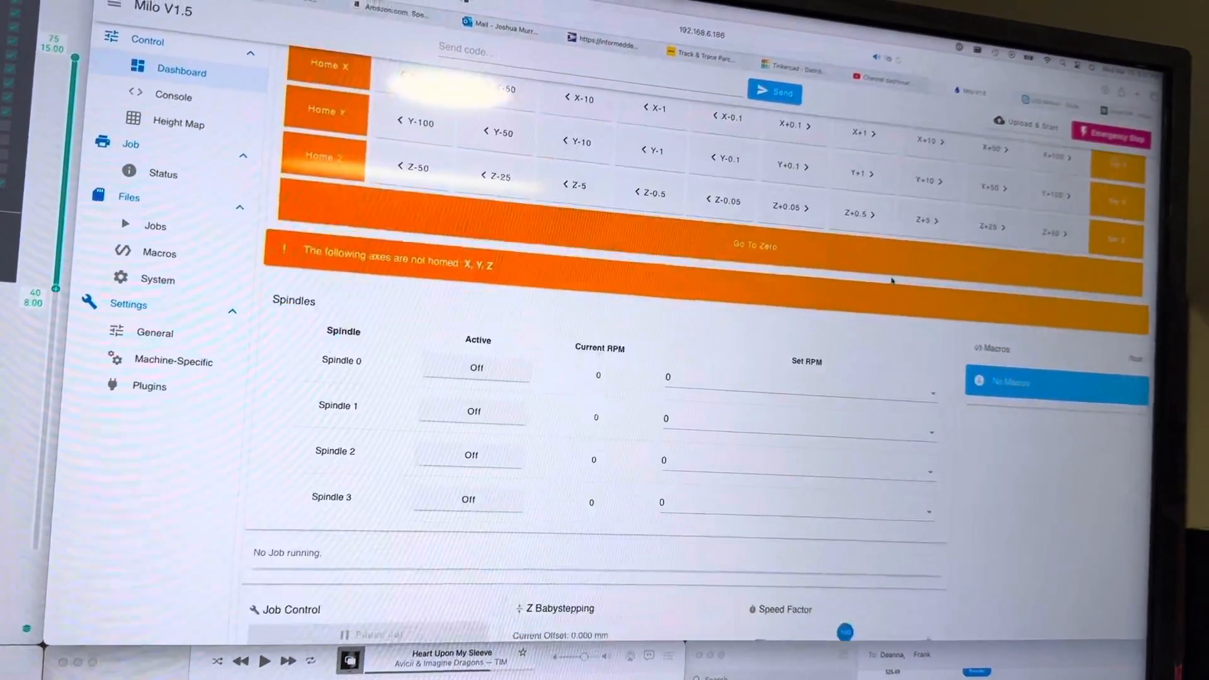